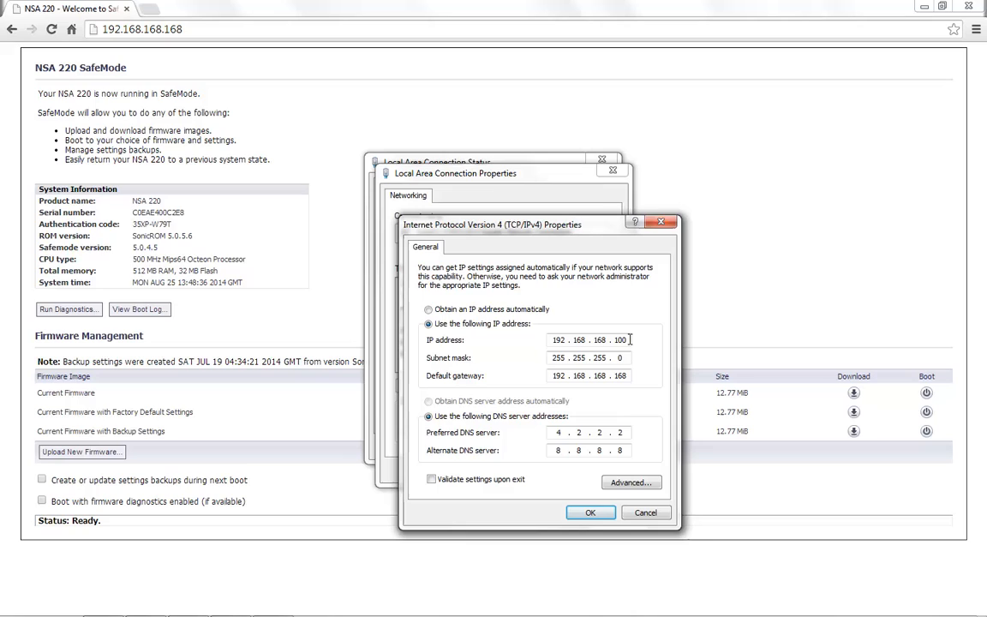
mouse_move(671, 339)
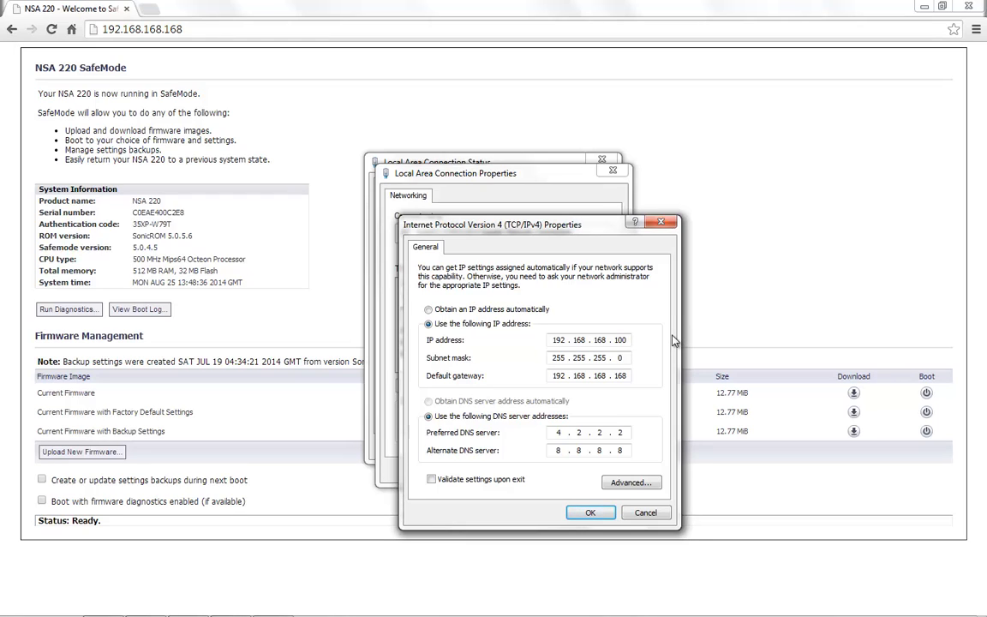
mouse_move(653, 363)
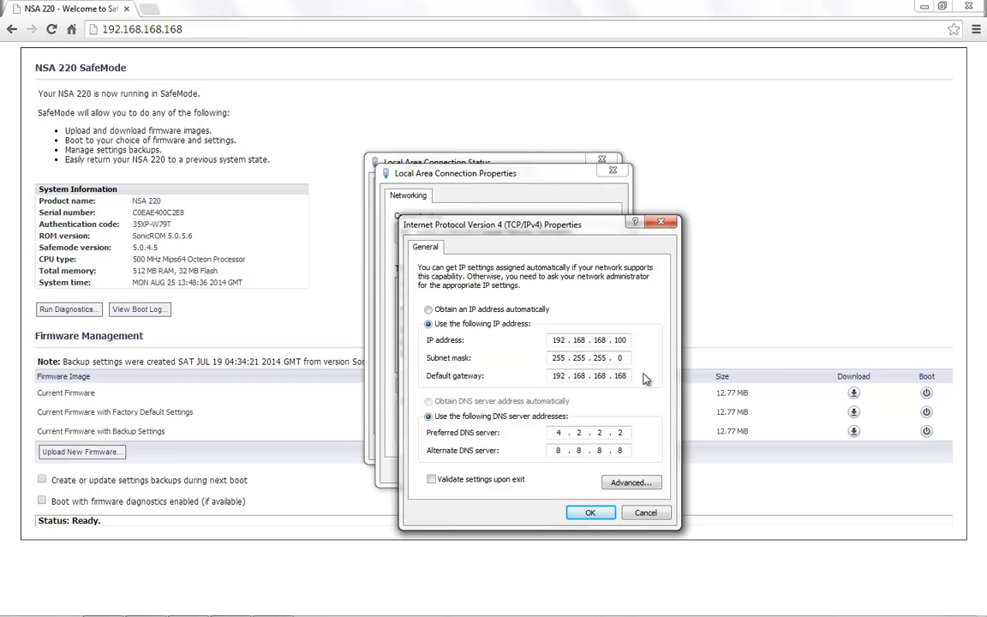
- Accept the static IP 192.168.168.100 / gateway 192.168.168.168 settings and close the dialog
left_click(589, 512)
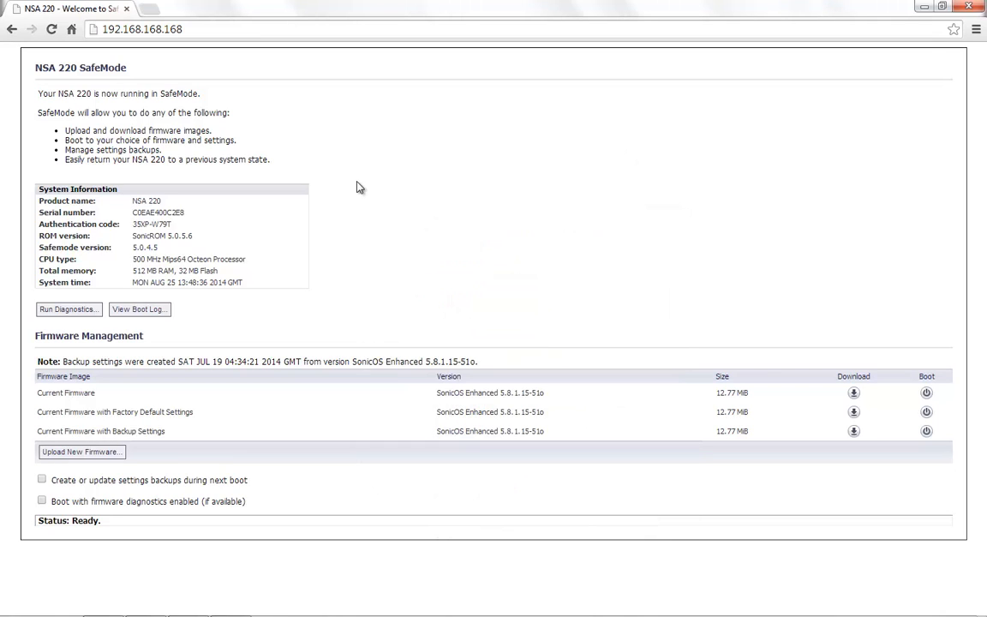
- Review the 192.168.168.168 SafeMode page and briefly view the firmware upload window
left_click(151, 31)
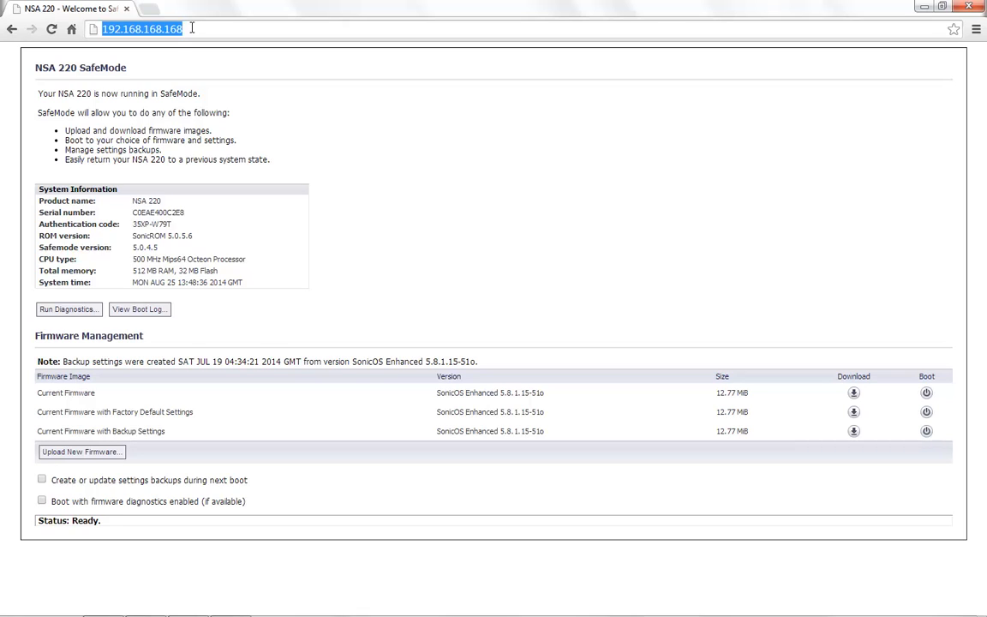
double_click(127, 69)
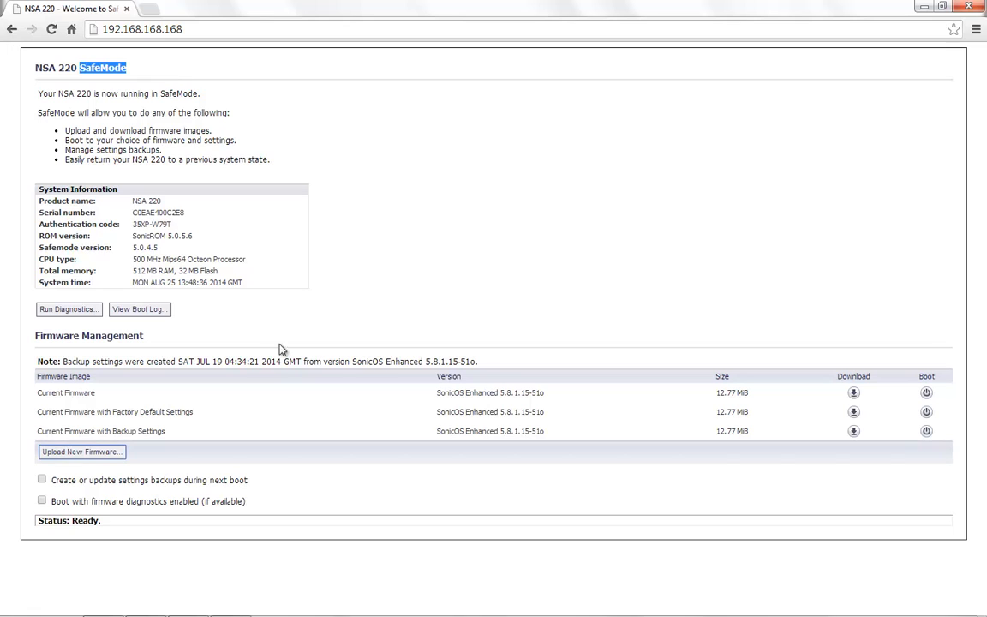
mouse_move(96, 452)
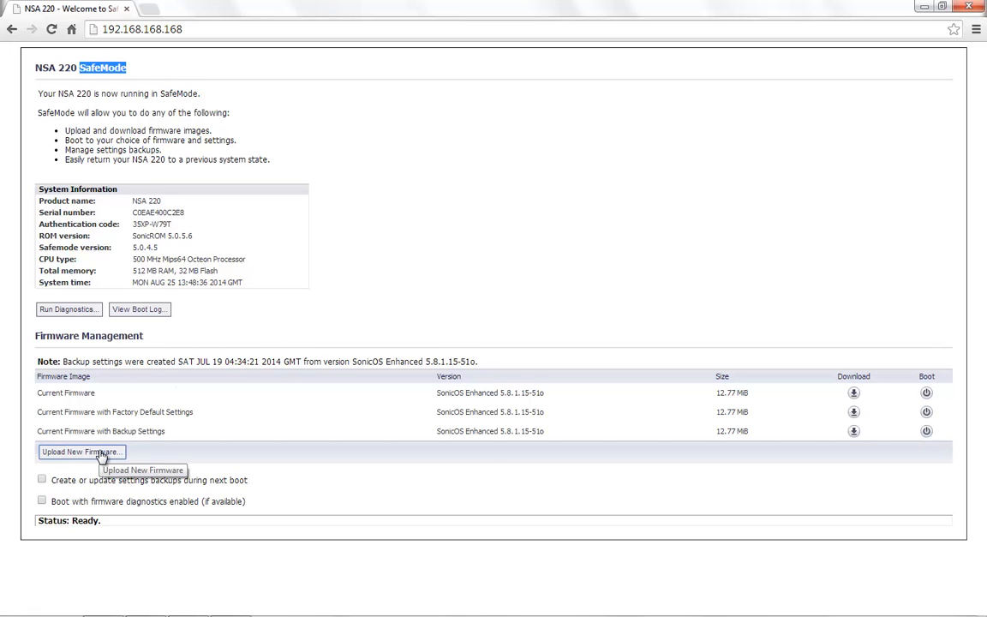
left_click(82, 452)
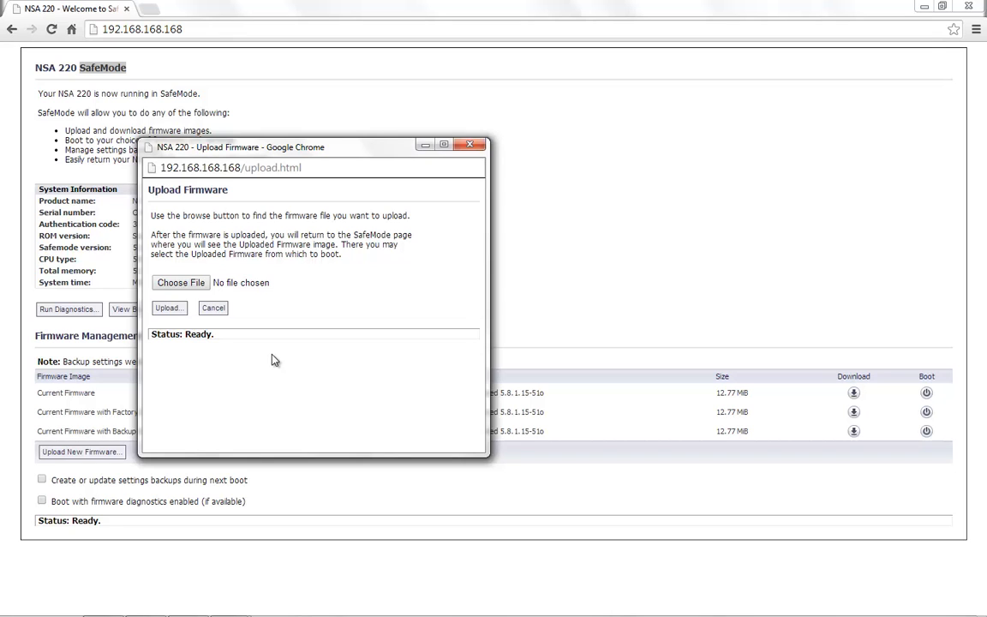
left_click(212, 308)
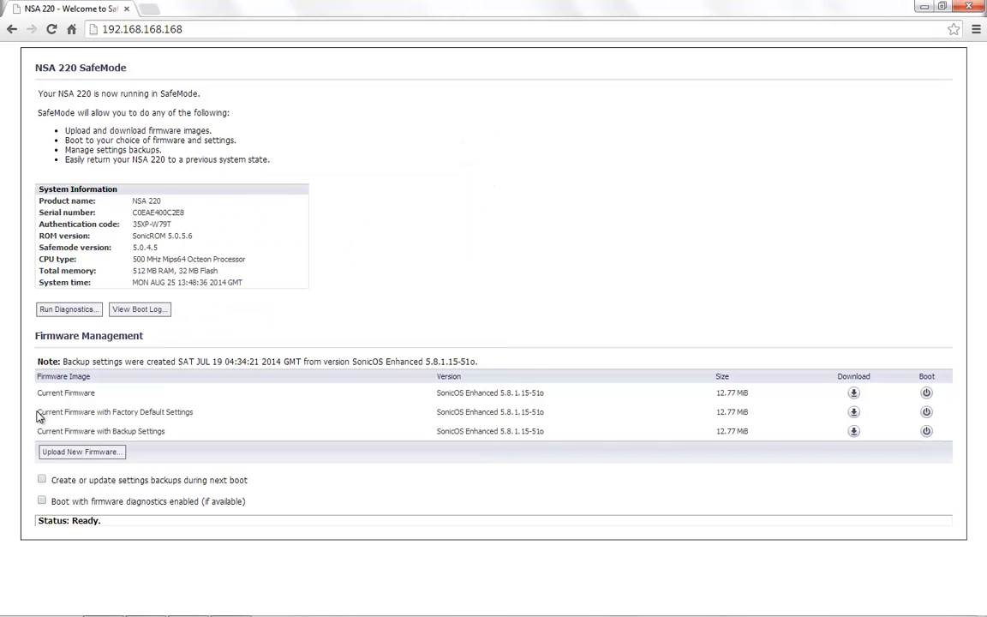
- Boot the appliance from 'Current Firmware with Factory Default Settings'
double_click(96, 411)
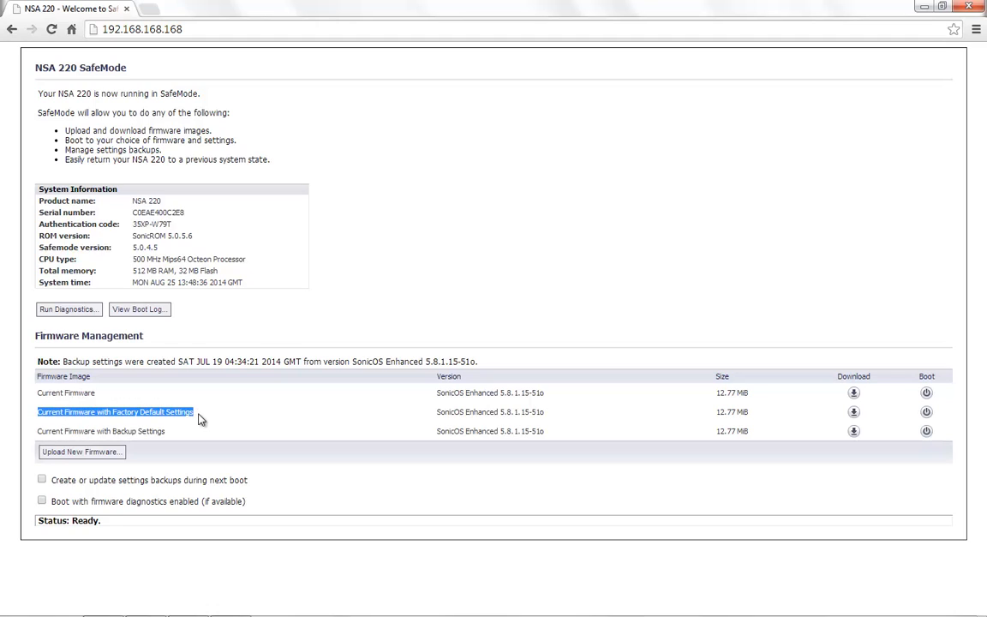
mouse_move(927, 411)
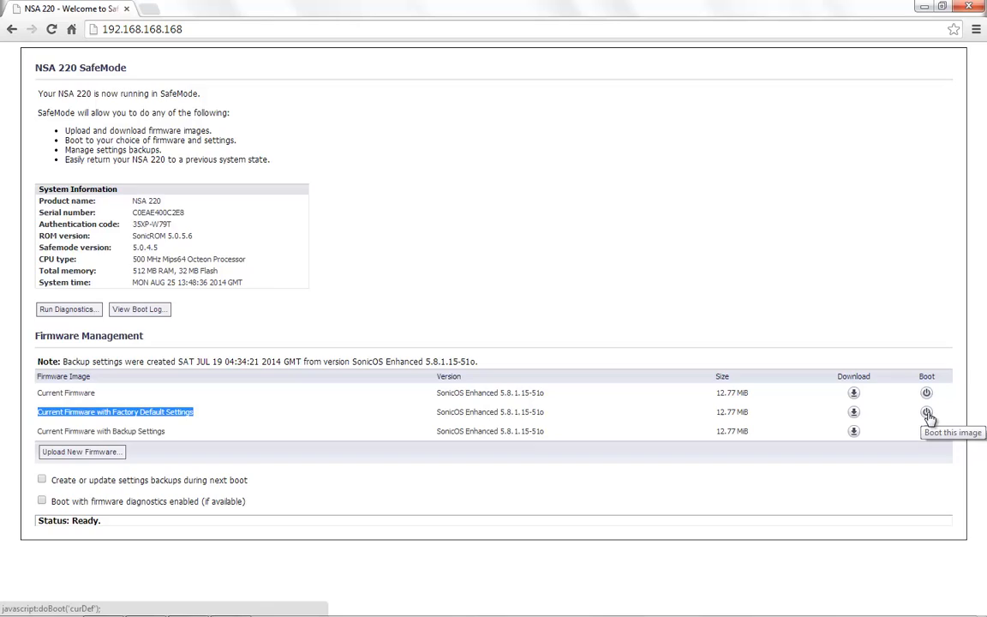
left_click(929, 409)
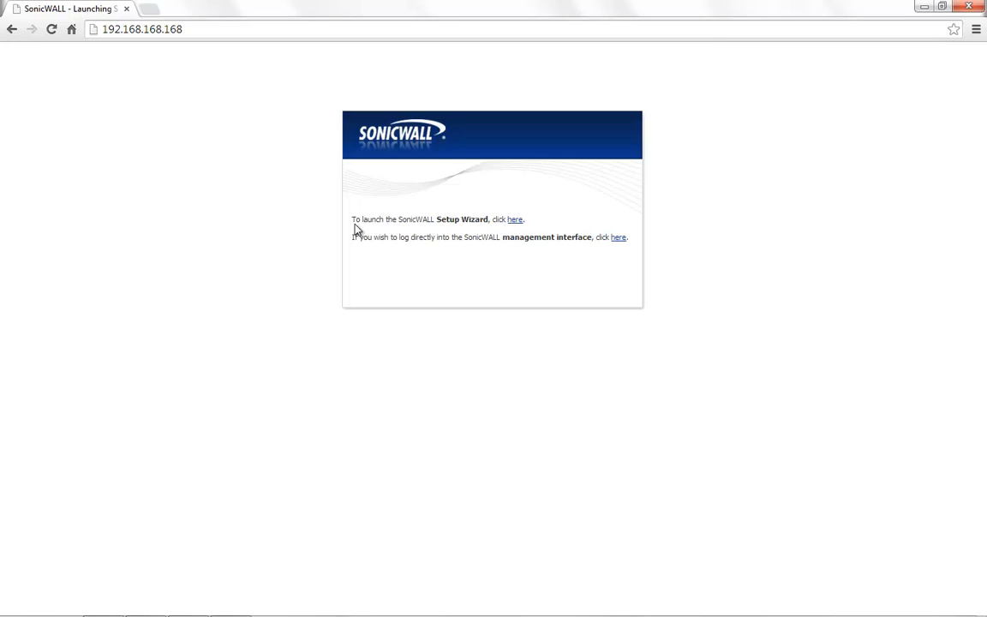
- Skip the Setup Wizard and log into the management interface as admin
left_click_drag(397, 219, 490, 220)
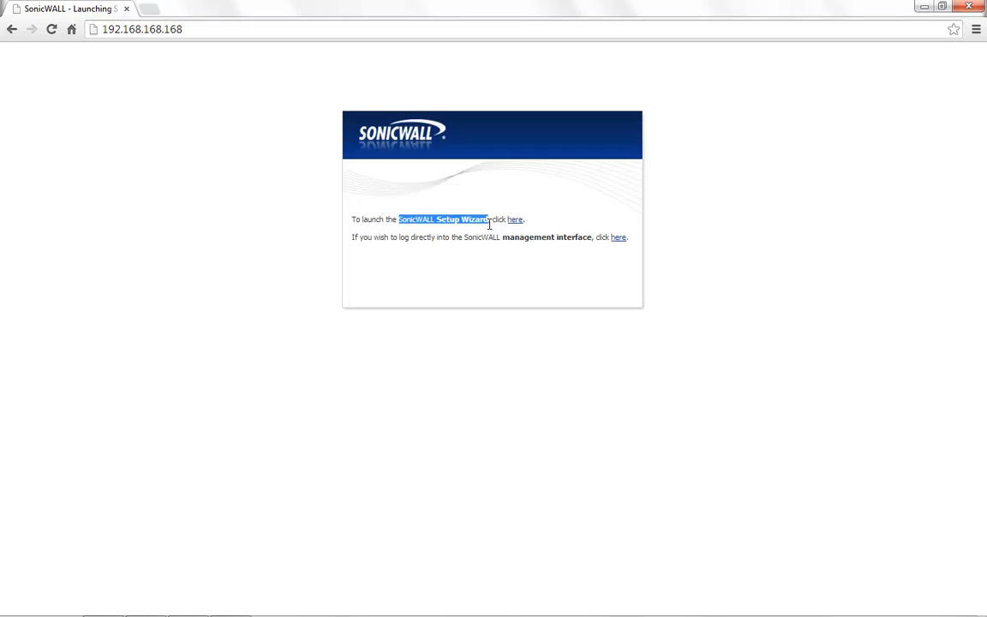
mouse_move(470, 295)
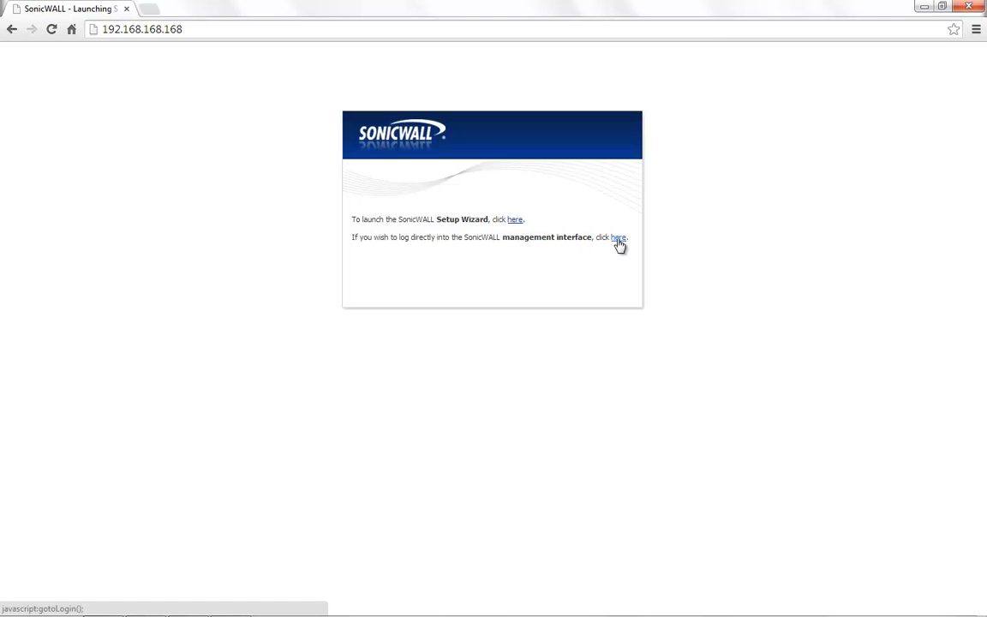
left_click(617, 236)
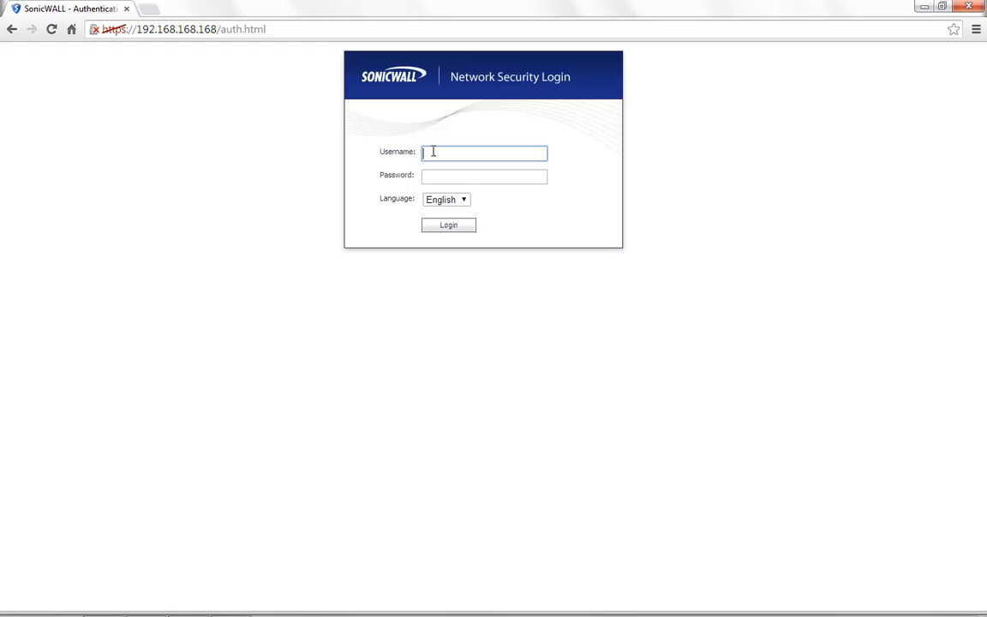
type("admin")
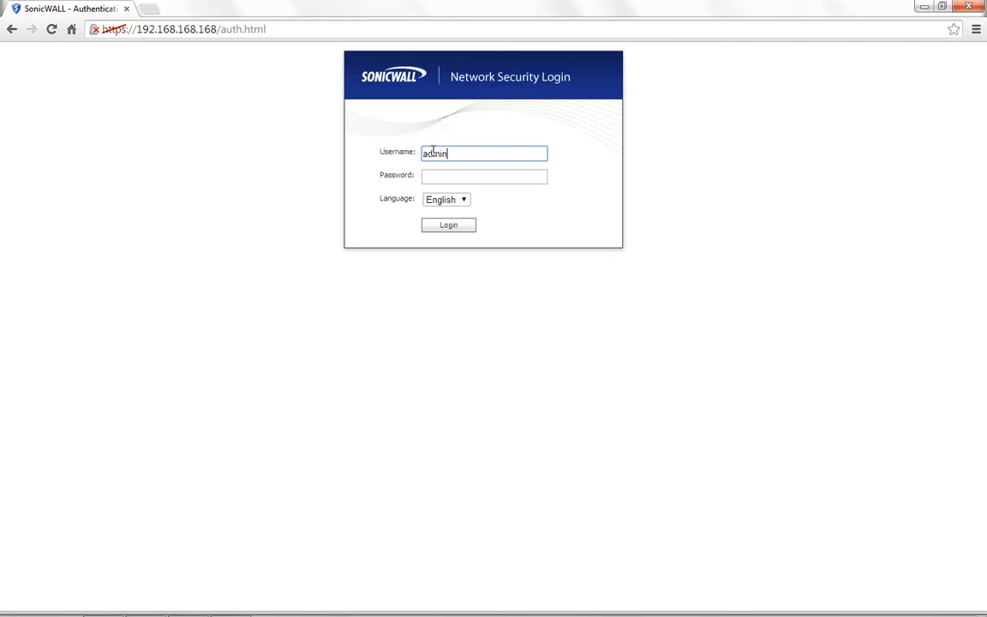
left_click(483, 177)
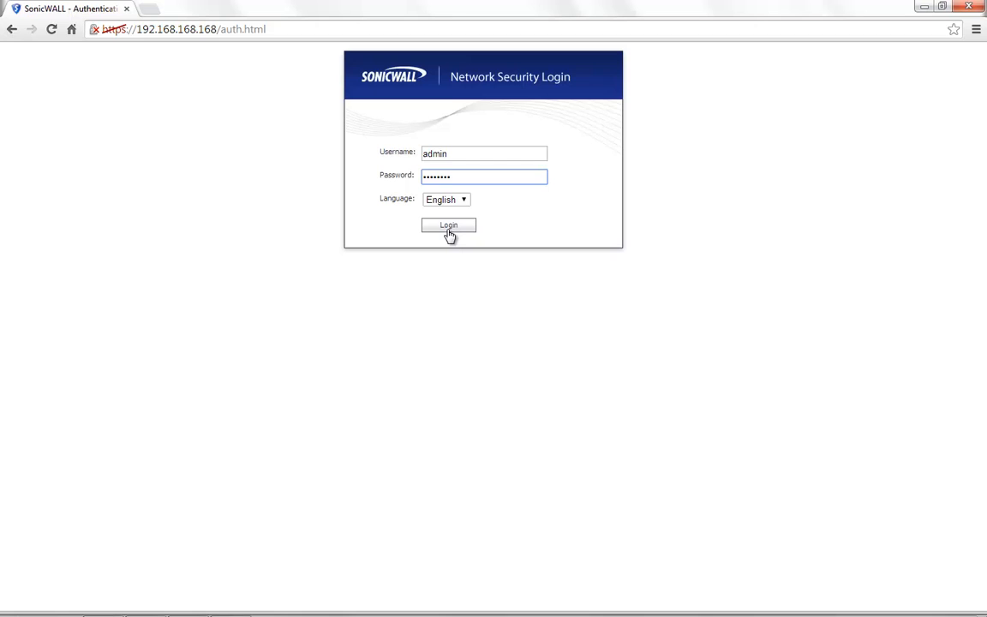
left_click(449, 225)
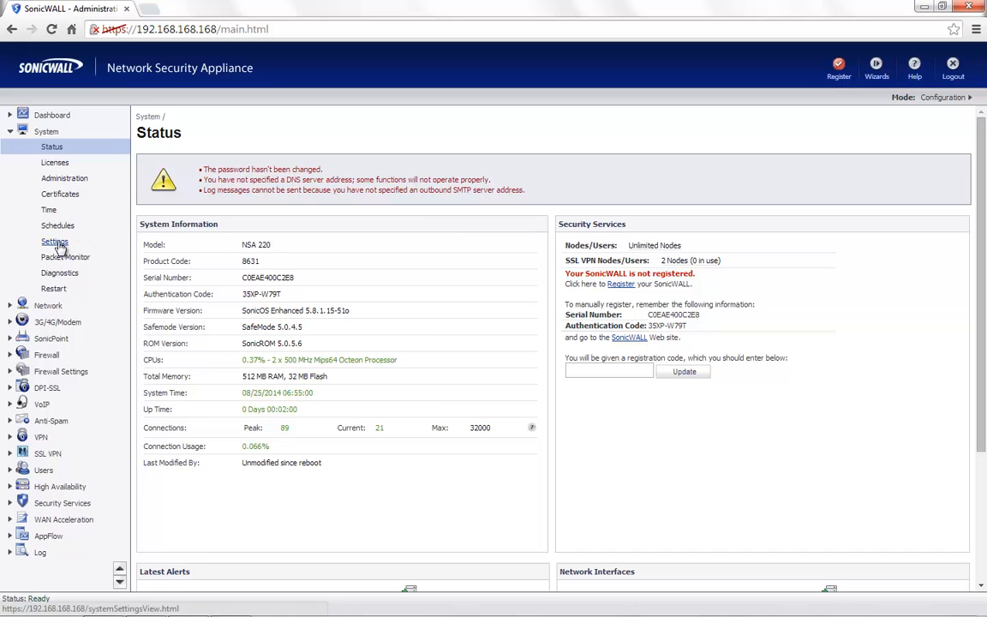
- Show the System > Settings page listing firmware images and backup options
left_click(55, 240)
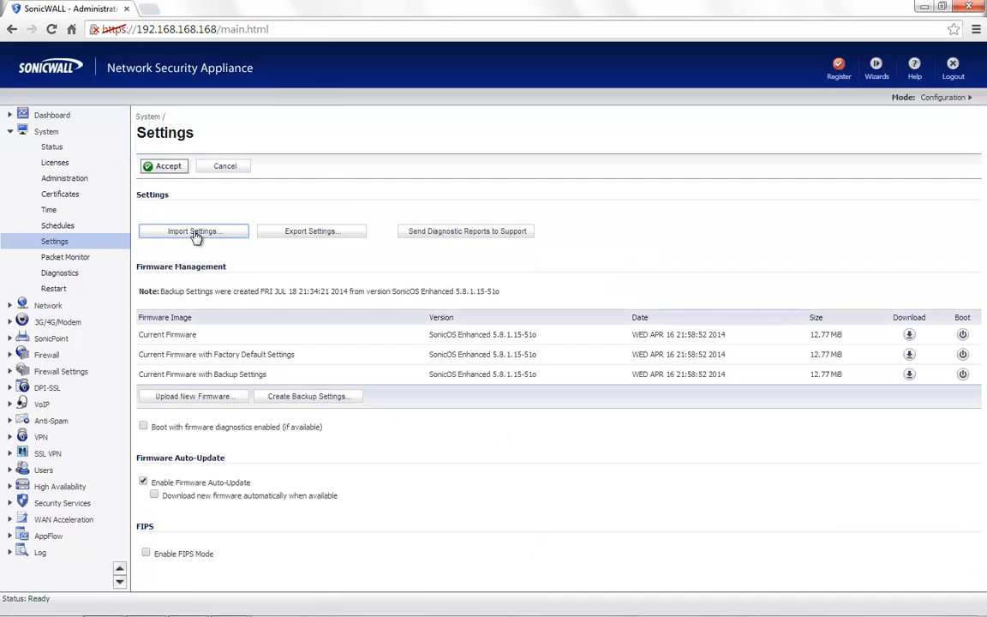
left_click(193, 231)
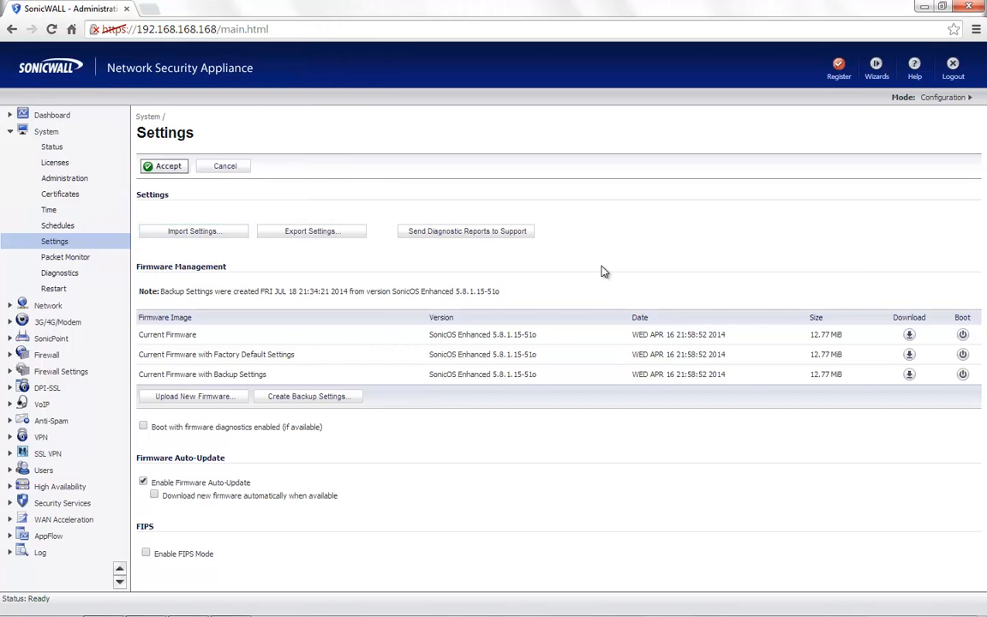
mouse_move(838, 65)
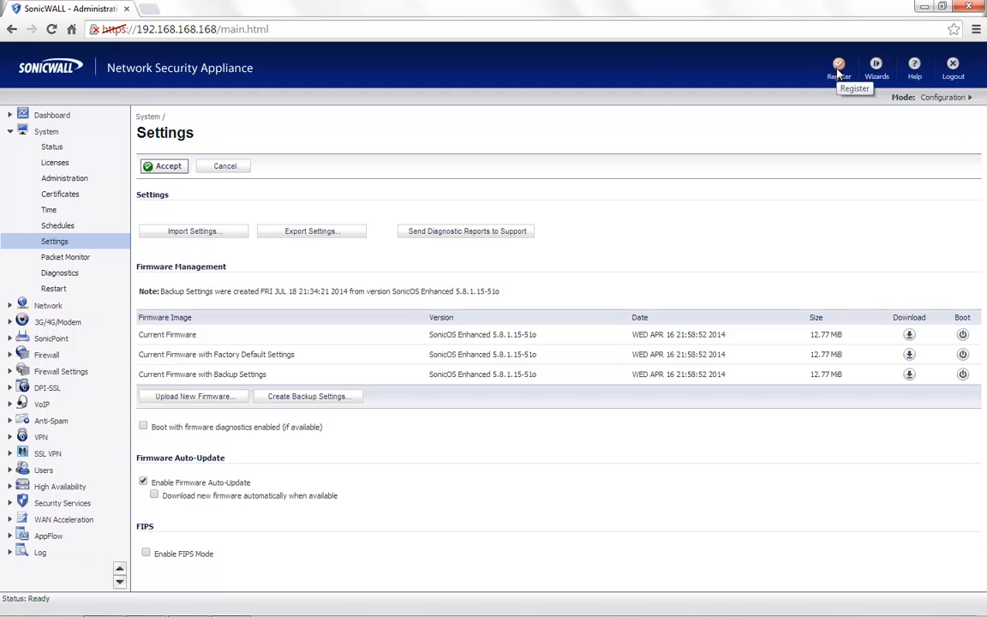
mouse_move(108, 192)
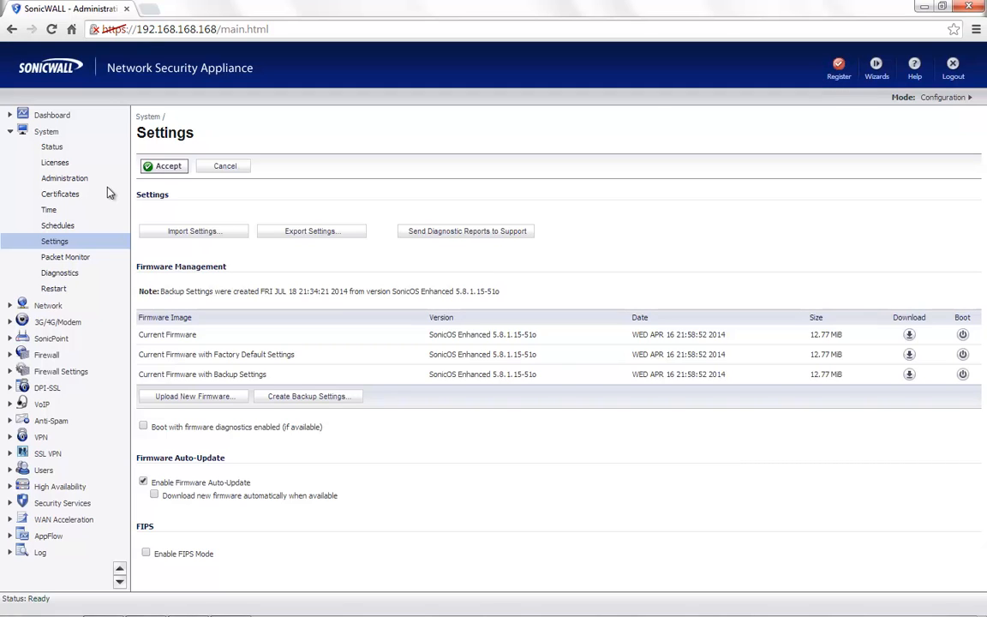
mouse_move(77, 181)
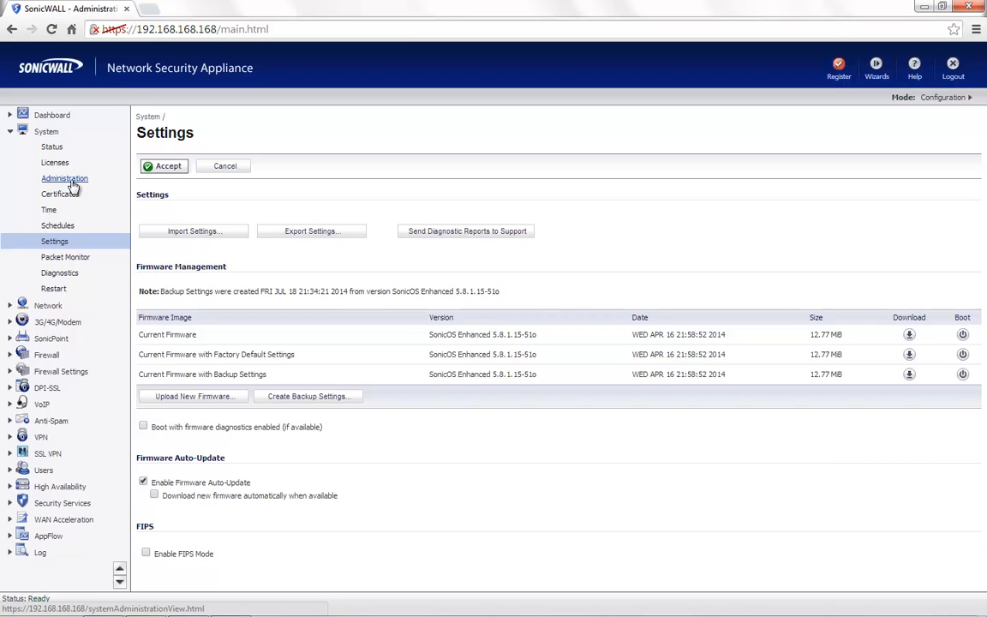
- Go to System > Administration and ready the old and new password fields for admin
left_click(65, 179)
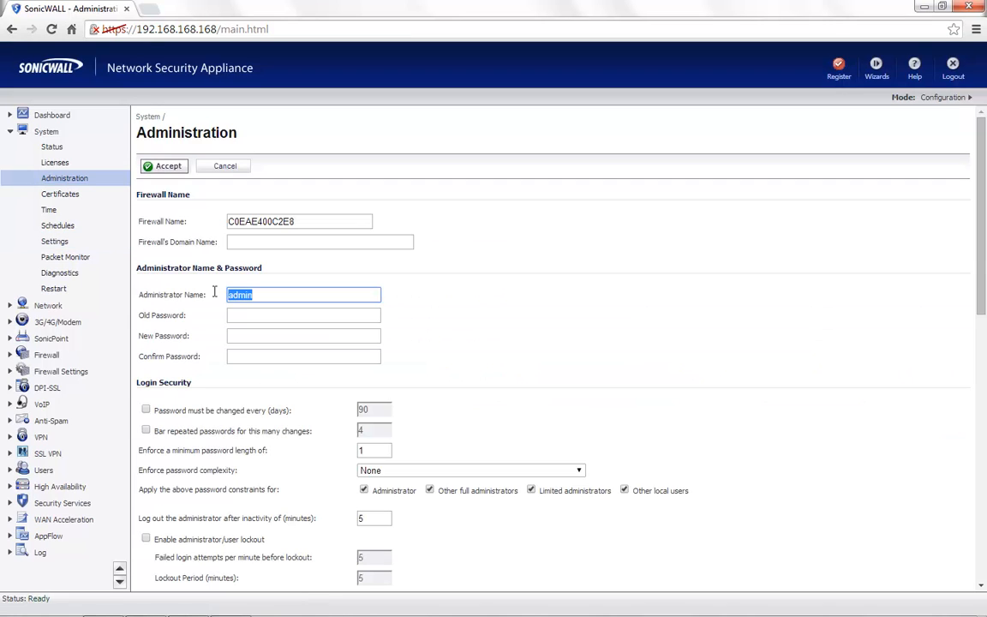
left_click(303, 315)
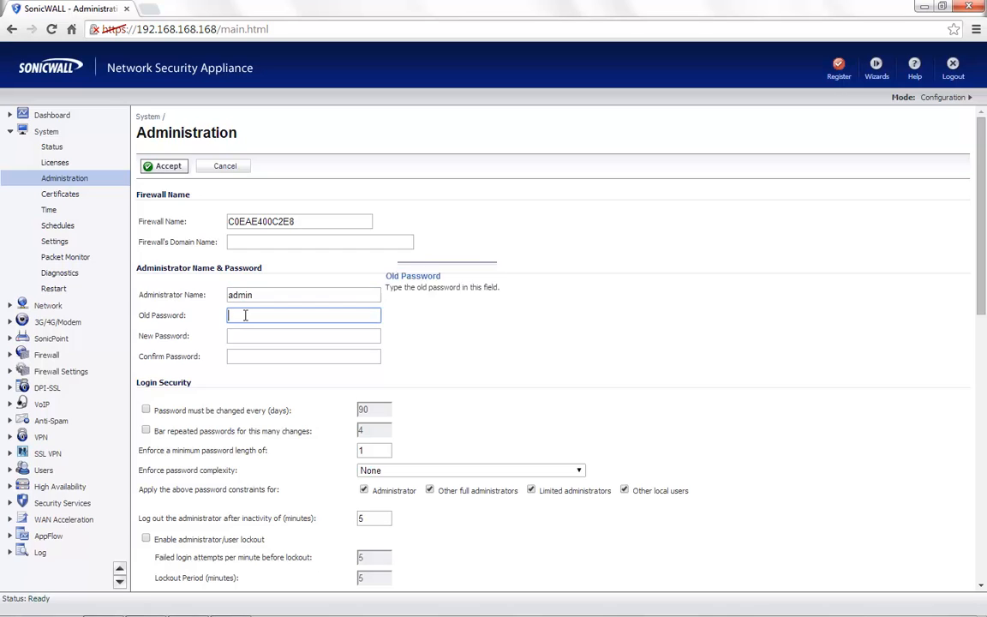
left_click(304, 335)
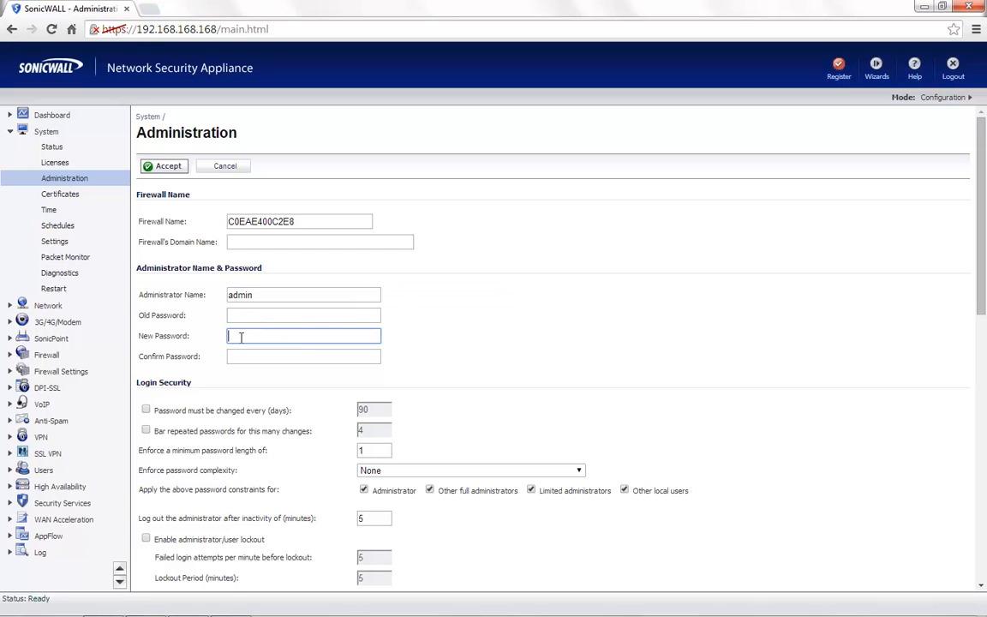